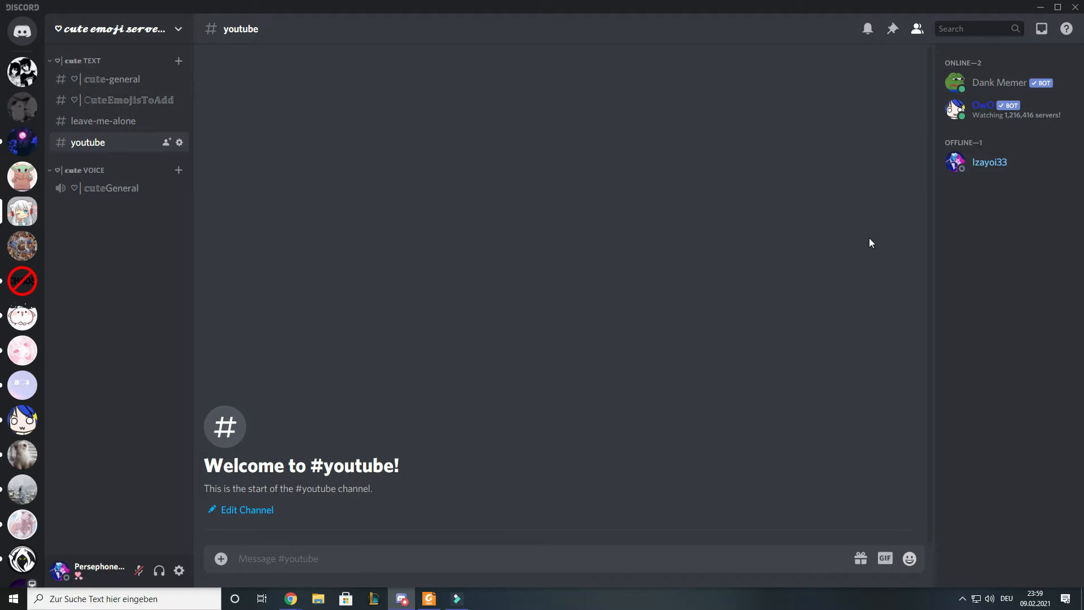
Create a new Discord server named Youtube from the Add a Server option.
scroll(down, 3)
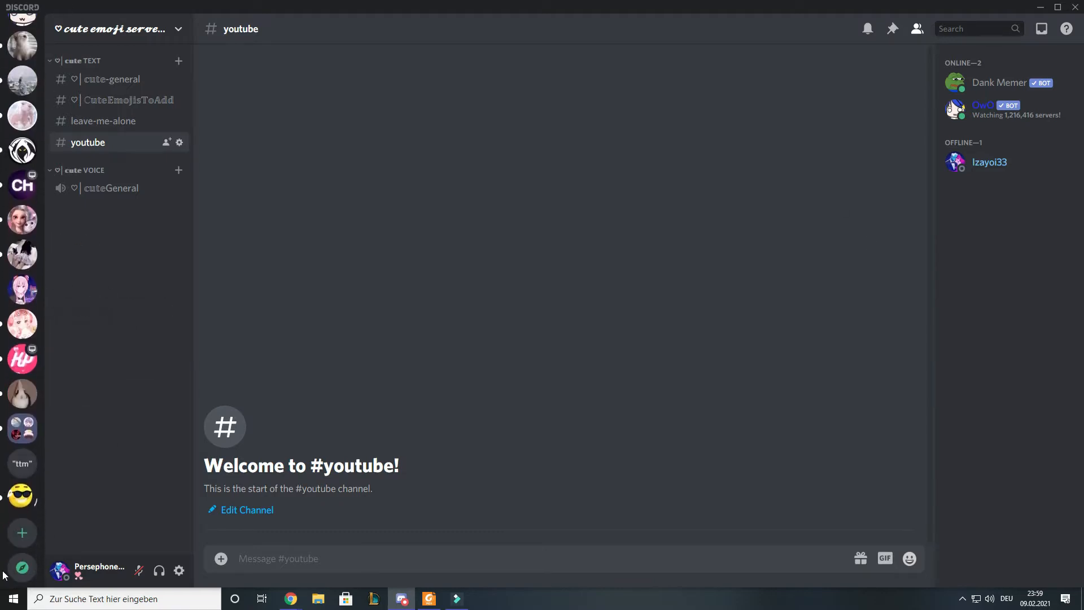
mouse_move(21, 360)
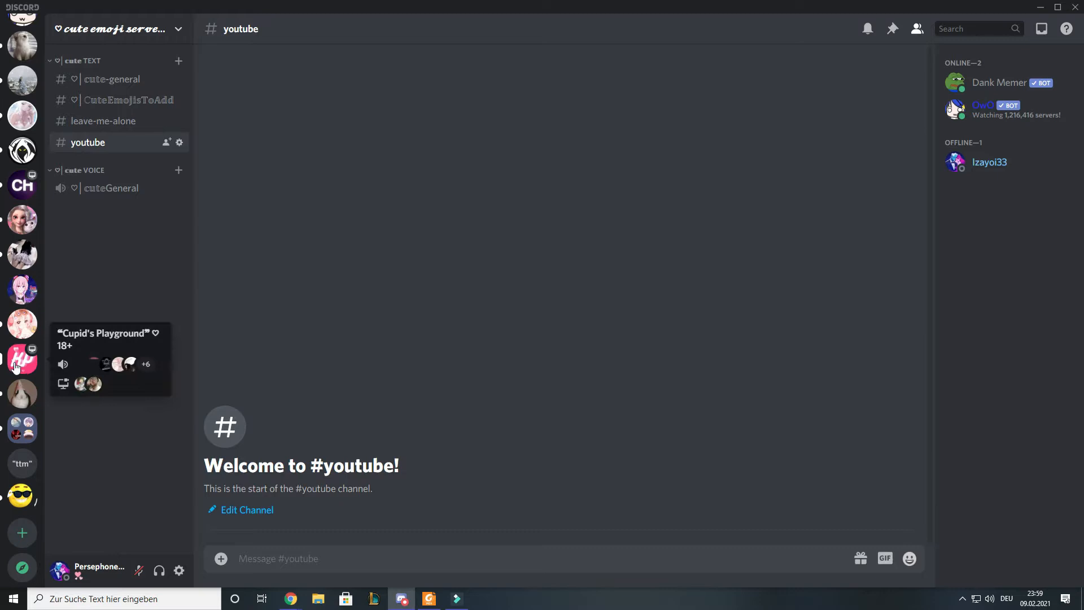
mouse_move(21, 533)
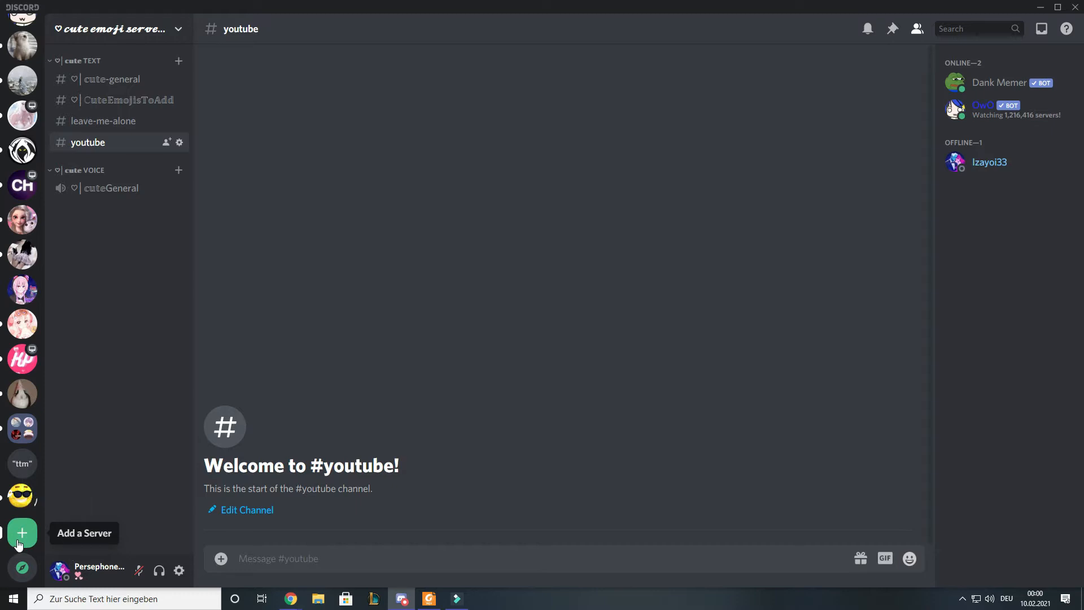
click(21, 533)
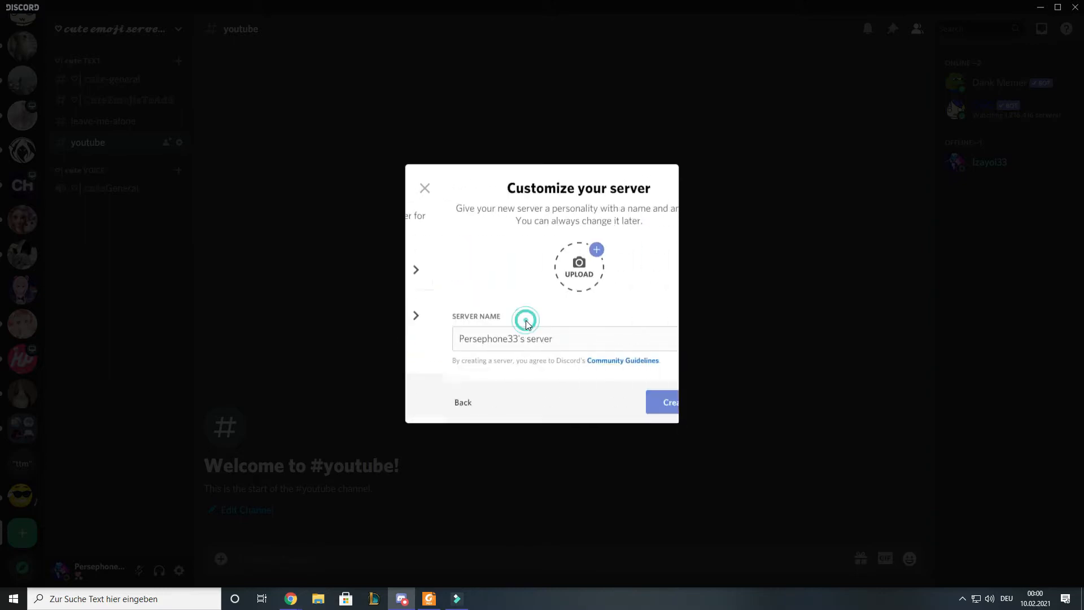
click(667, 402)
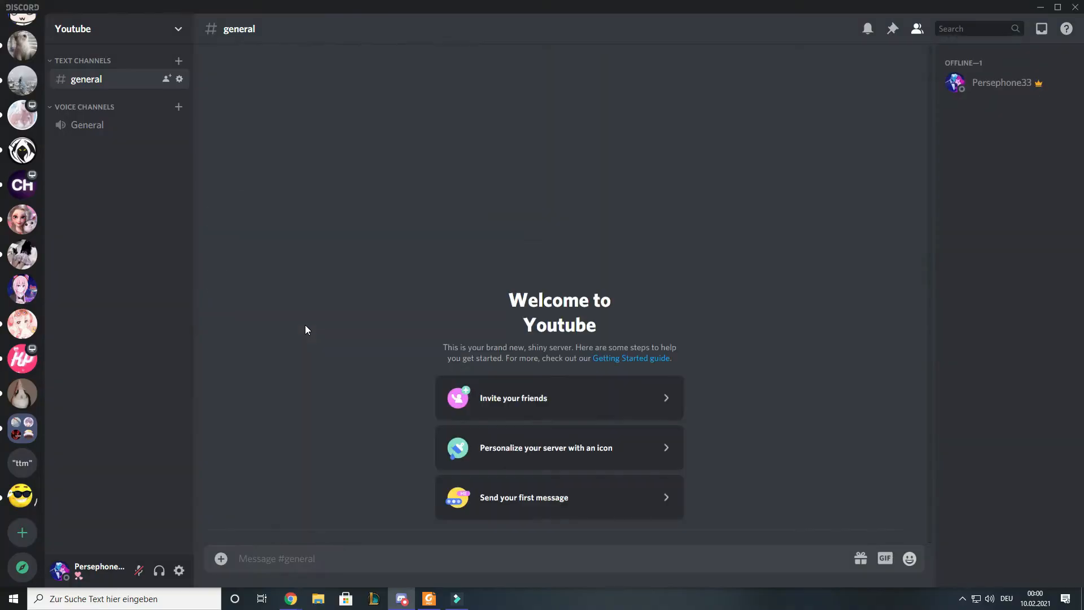
mouse_move(333, 341)
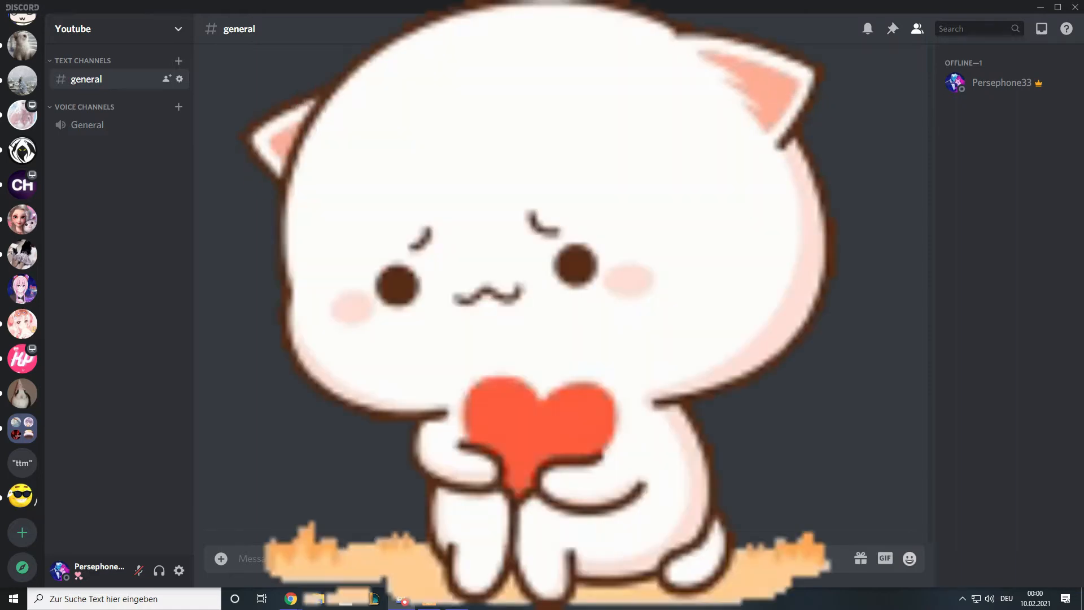
Send the greeting 'gvis' in the Youtube server's #general channel.
text(gvis)
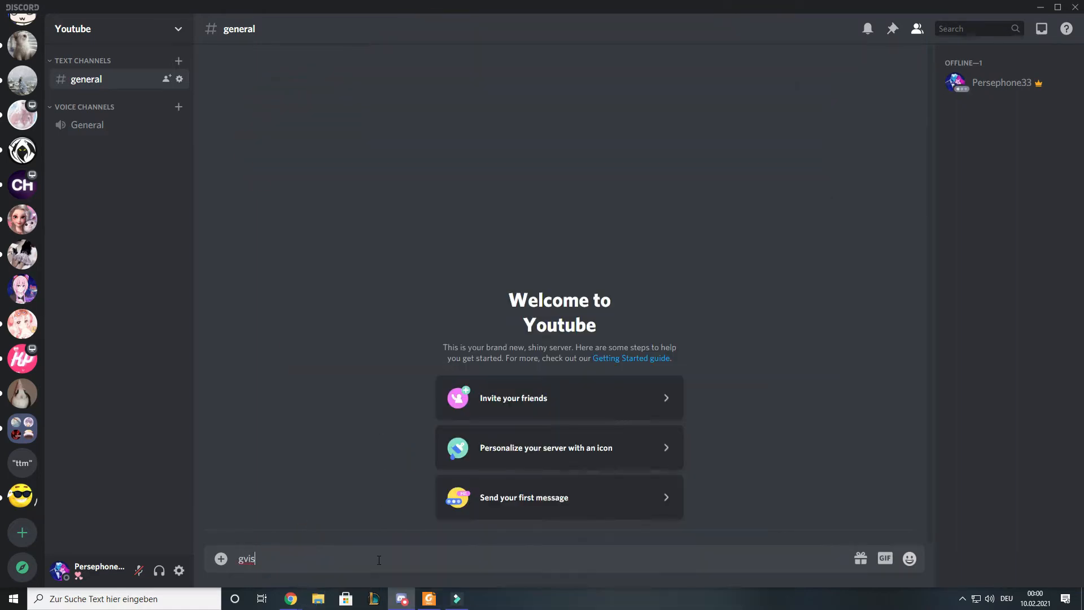
key(Enter)
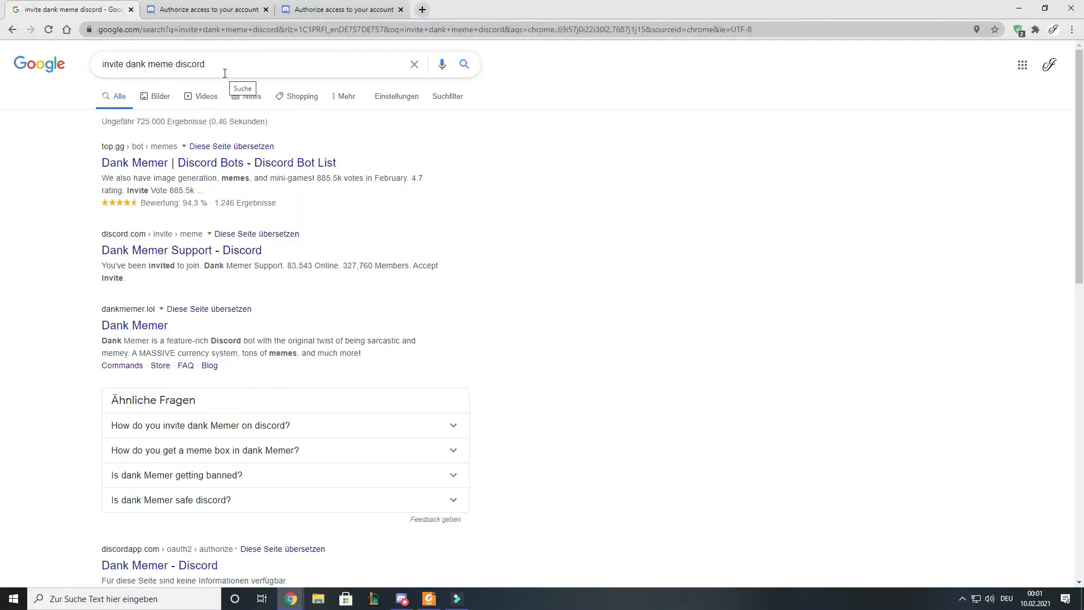
mouse_move(230, 70)
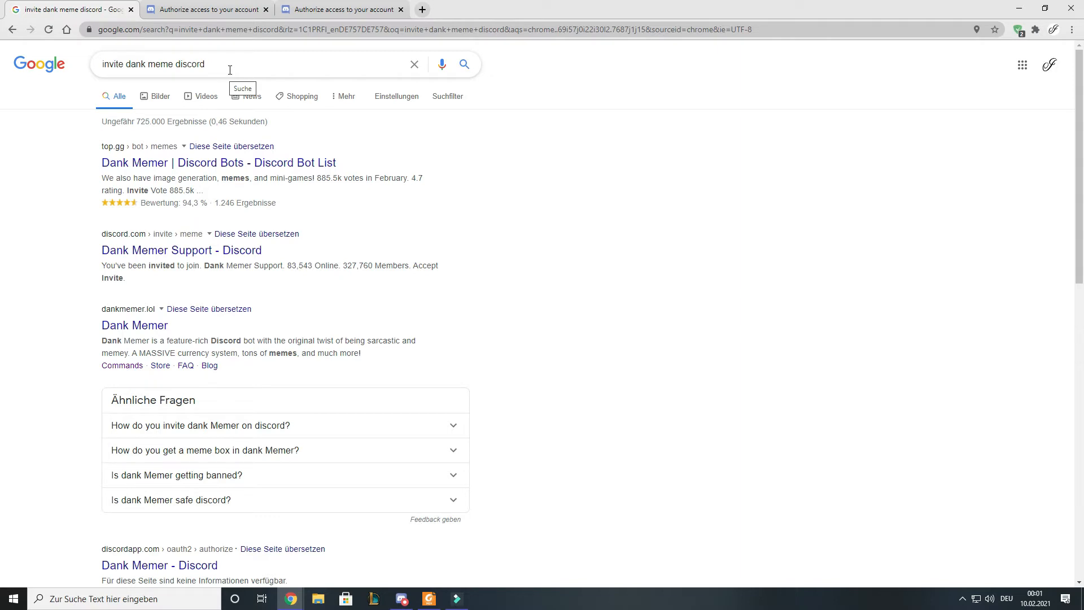
Open the top.gg Dank Memer bot listing from the Google results.
click(228, 71)
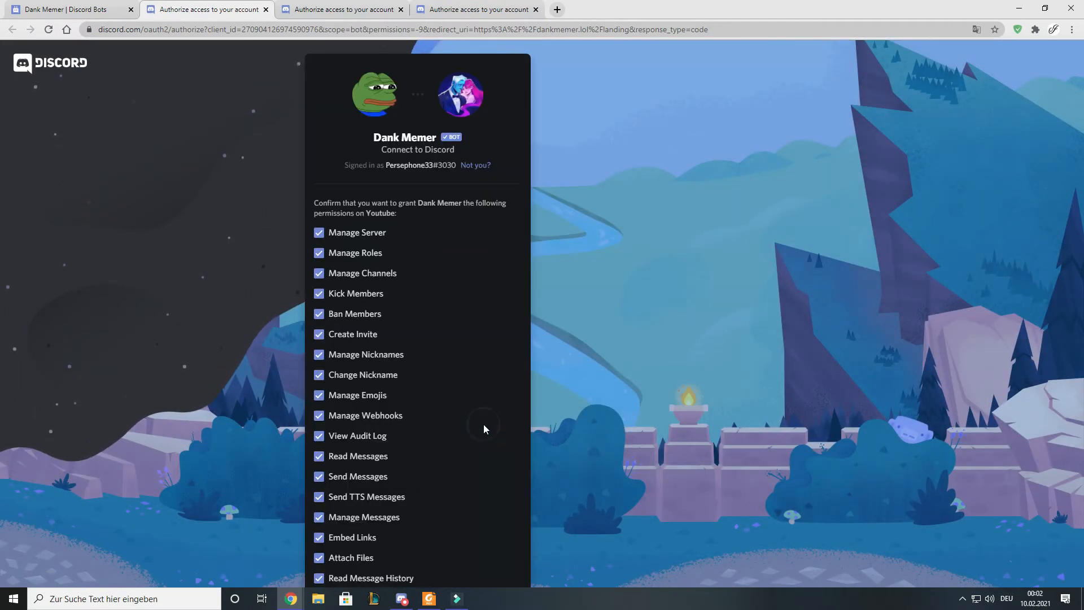
Authorize Dank Memer on the Youtube server, pass the reCAPTCHA, and return to the emoji server's #youtube channel.
scroll(down, 3)
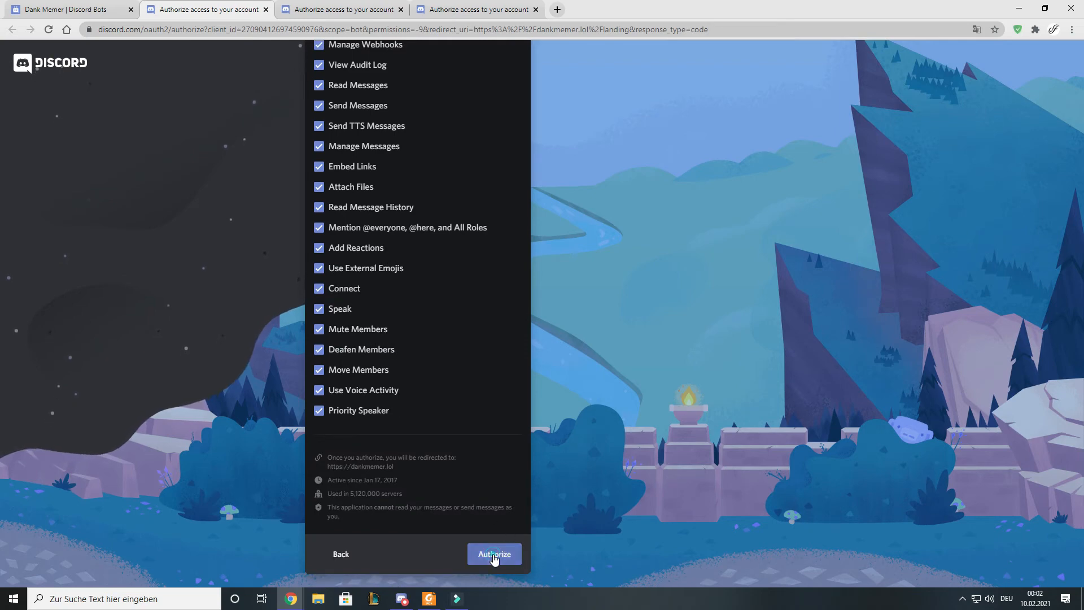
click(495, 553)
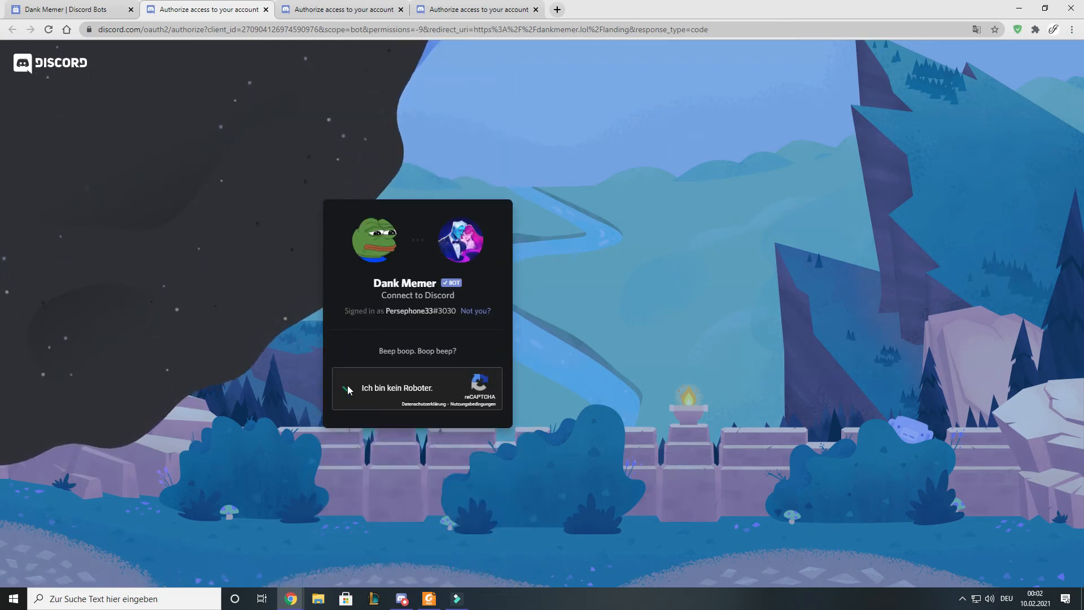
click(348, 389)
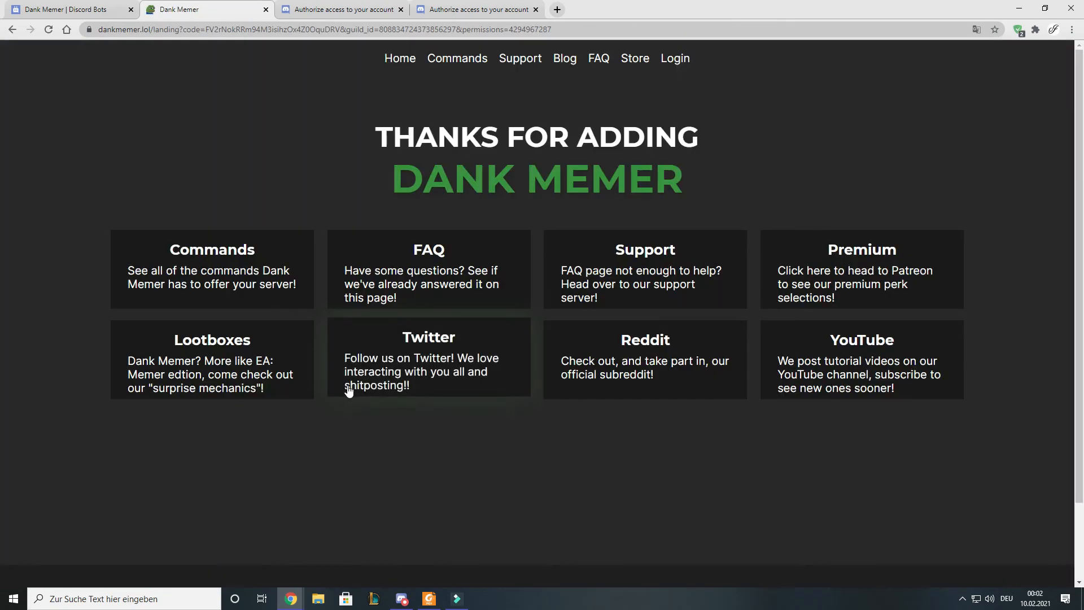
click(403, 599)
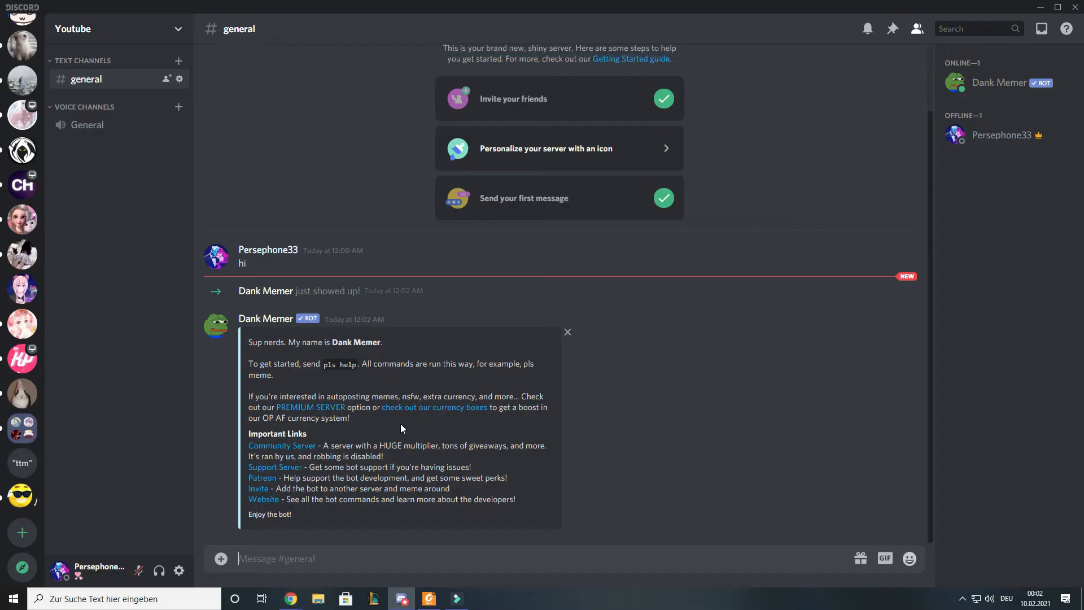
mouse_move(246, 387)
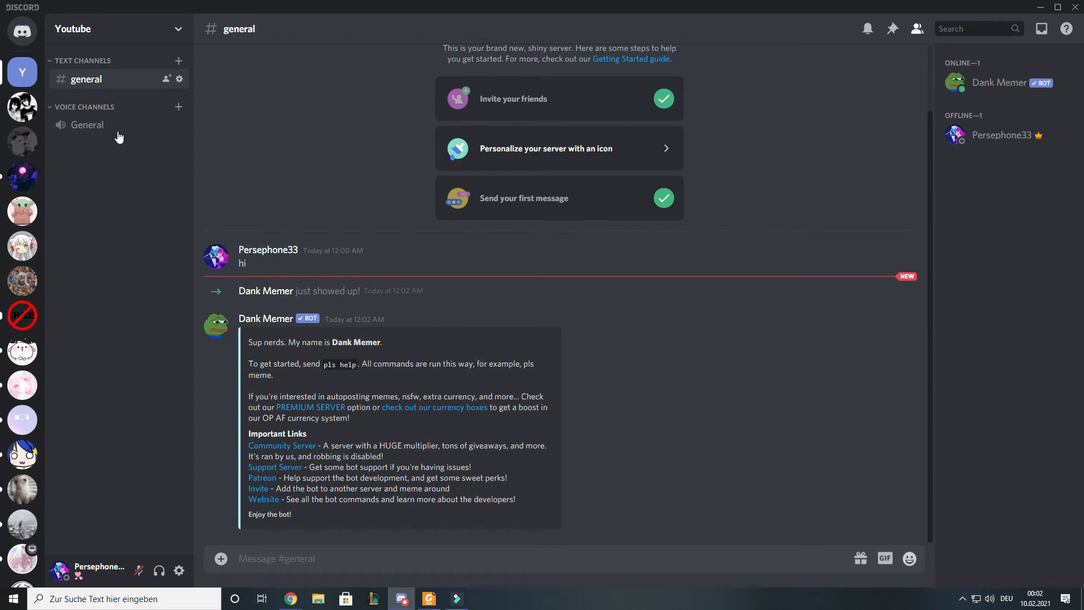
click(22, 246)
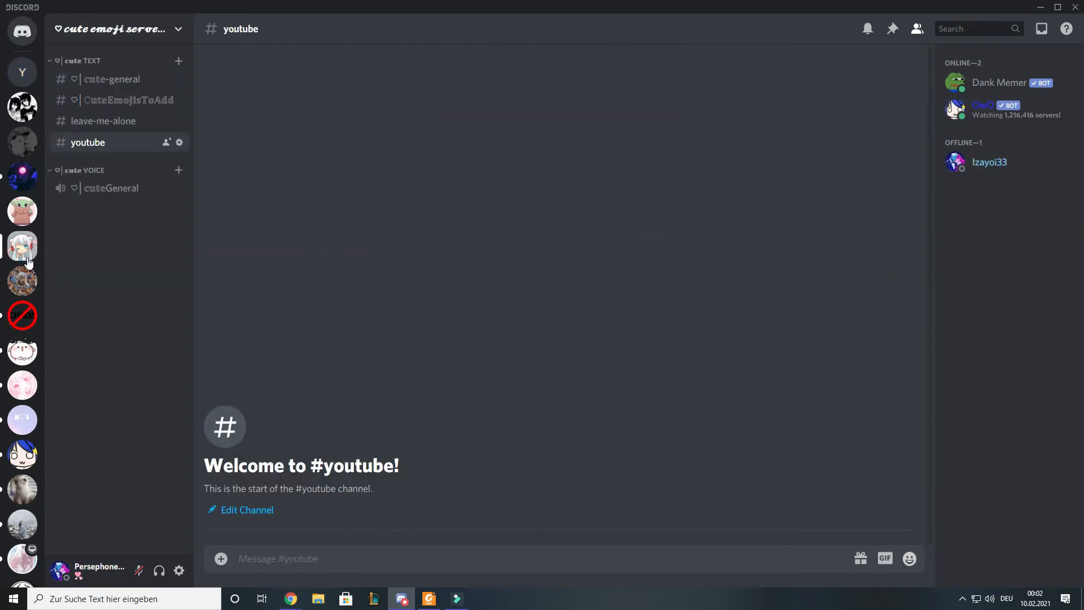
Send 'owo invite' and 'pls invite' in #youtube and follow OwO's invite link.
text(owo)
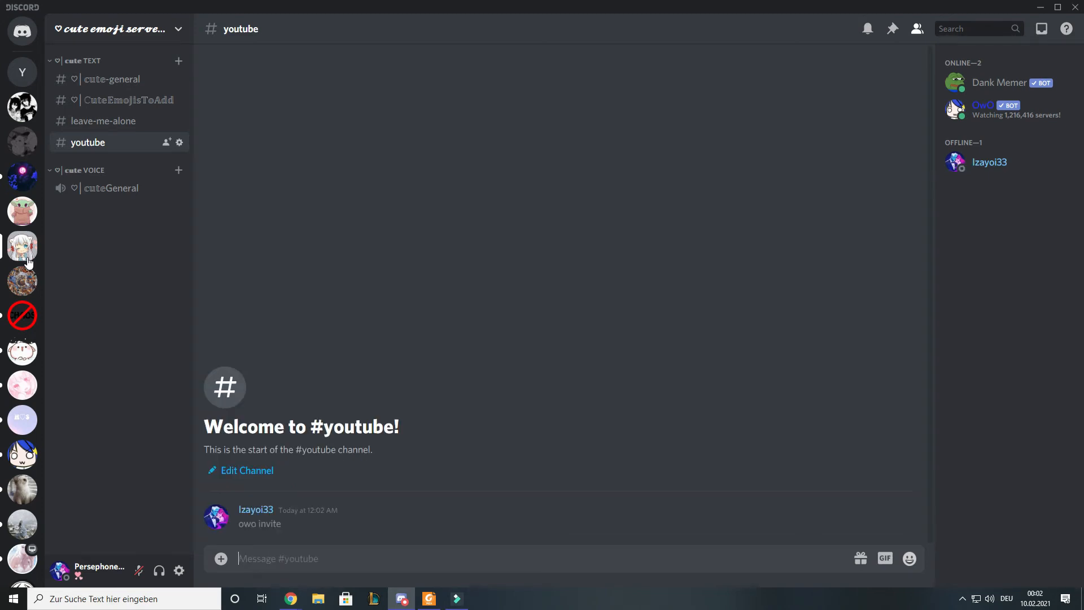
text(pls inv)
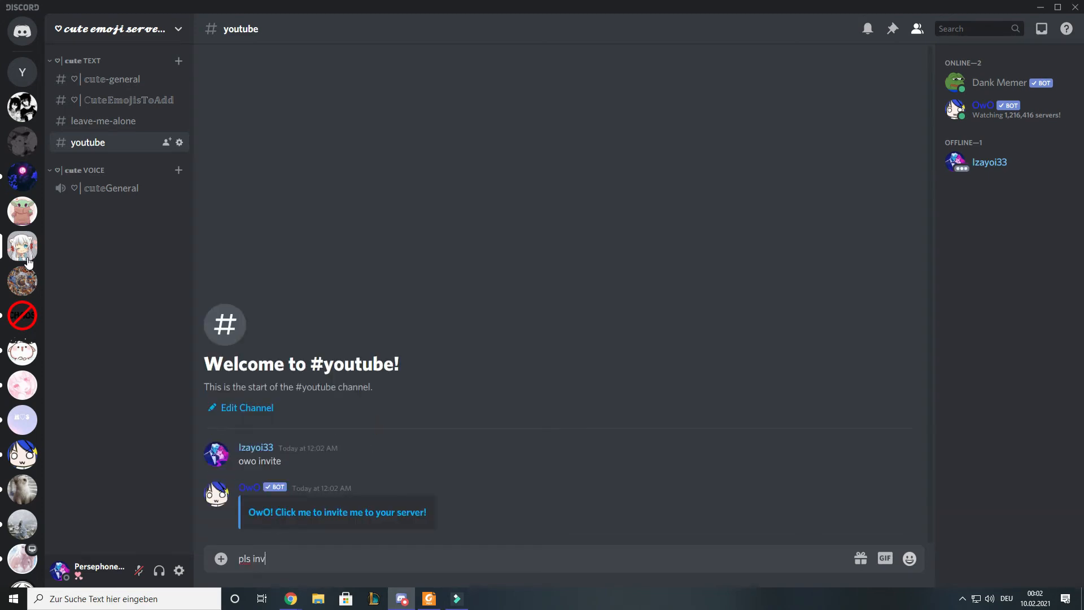
key(Enter)
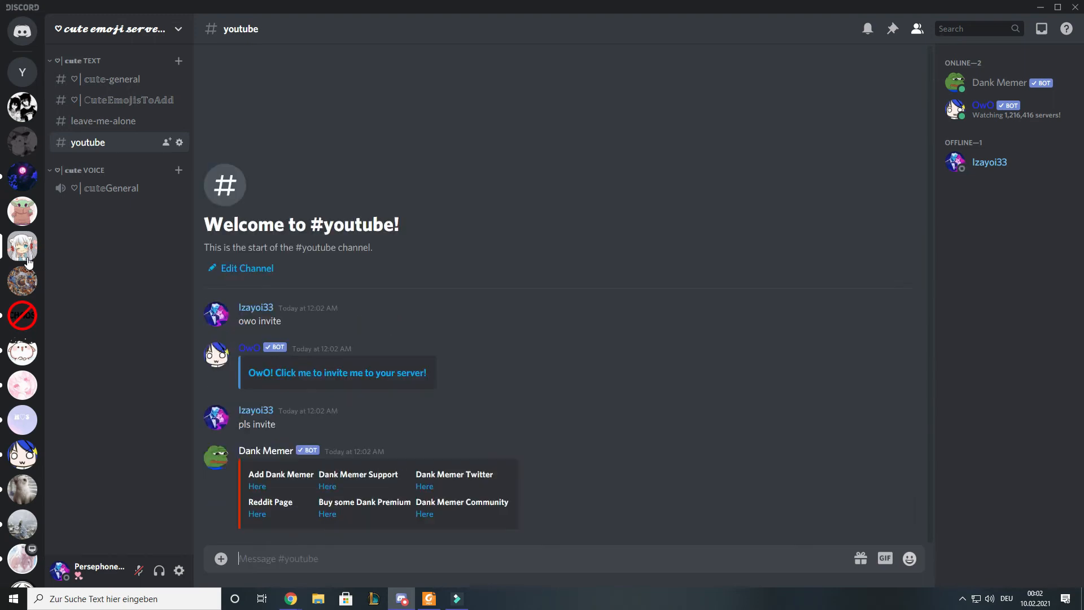
mouse_move(251, 496)
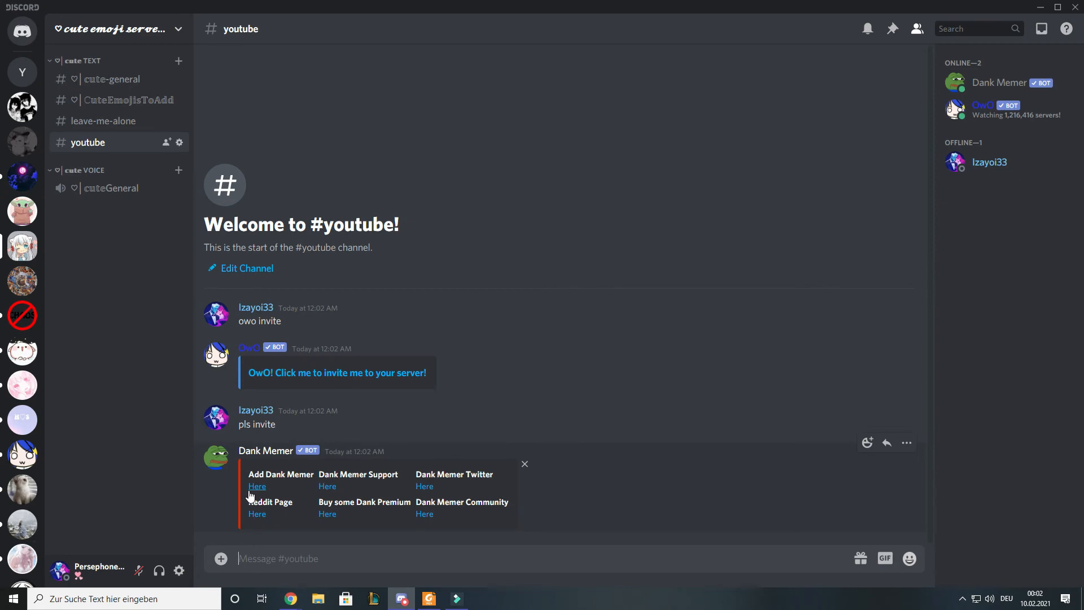
mouse_move(278, 379)
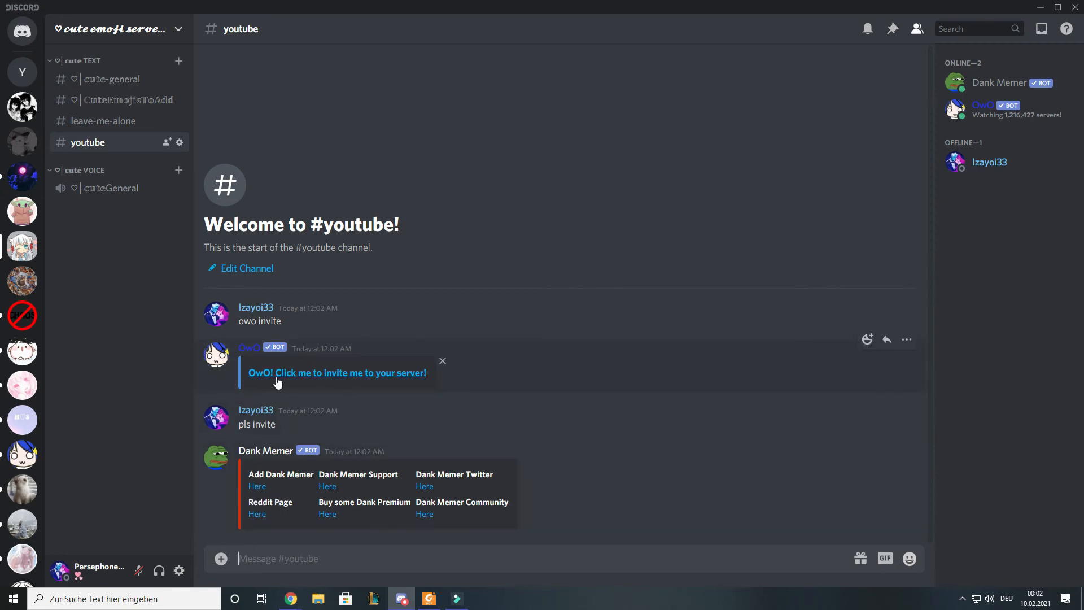
click(337, 373)
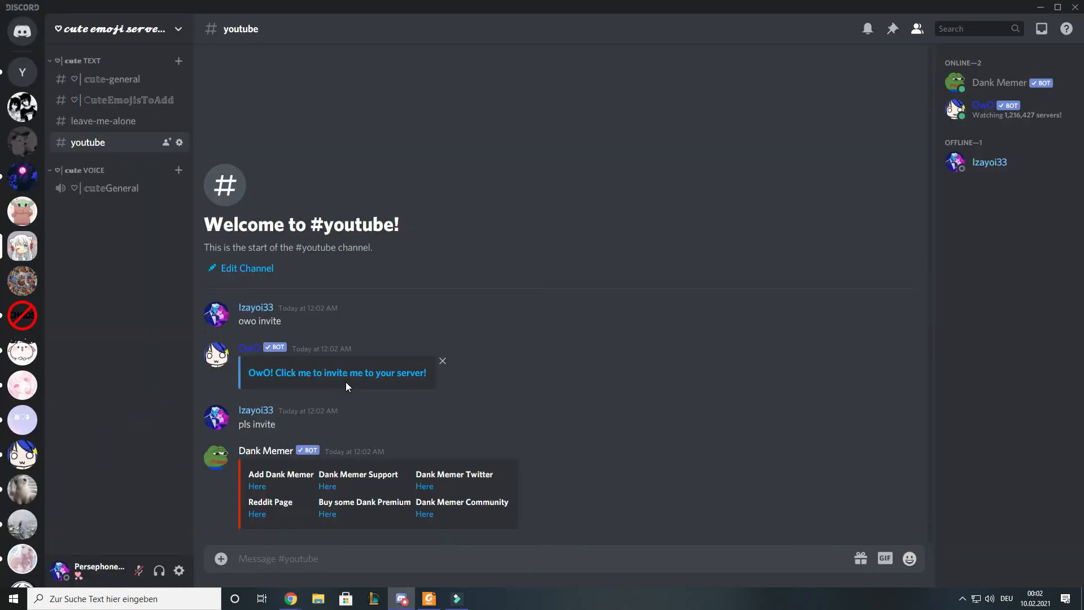
Switch to the Youtube server and send 'pls beg' in #general.
click(22, 72)
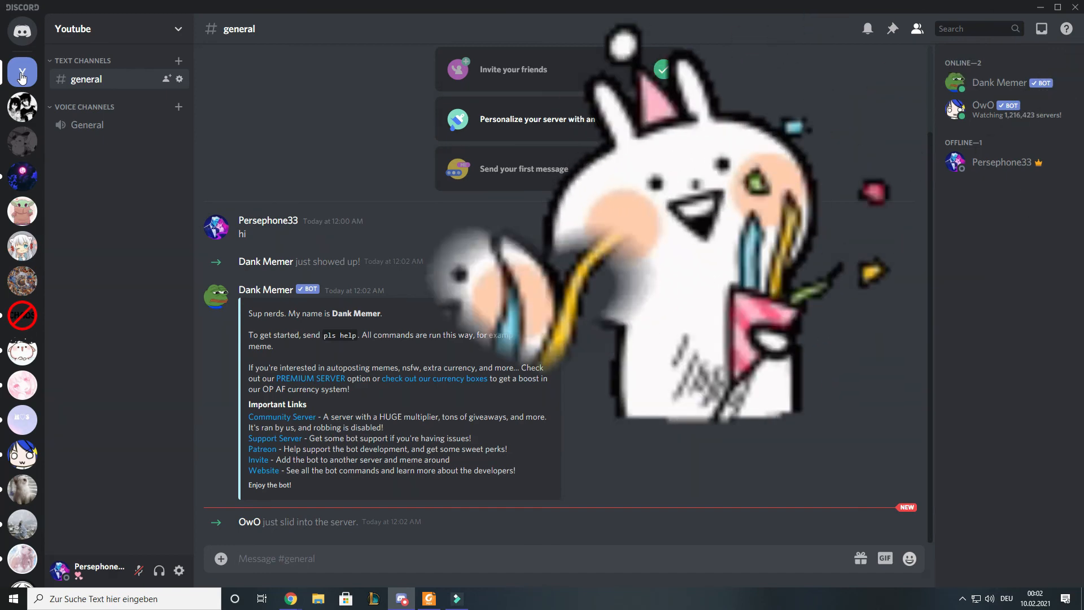
text(pls beg)
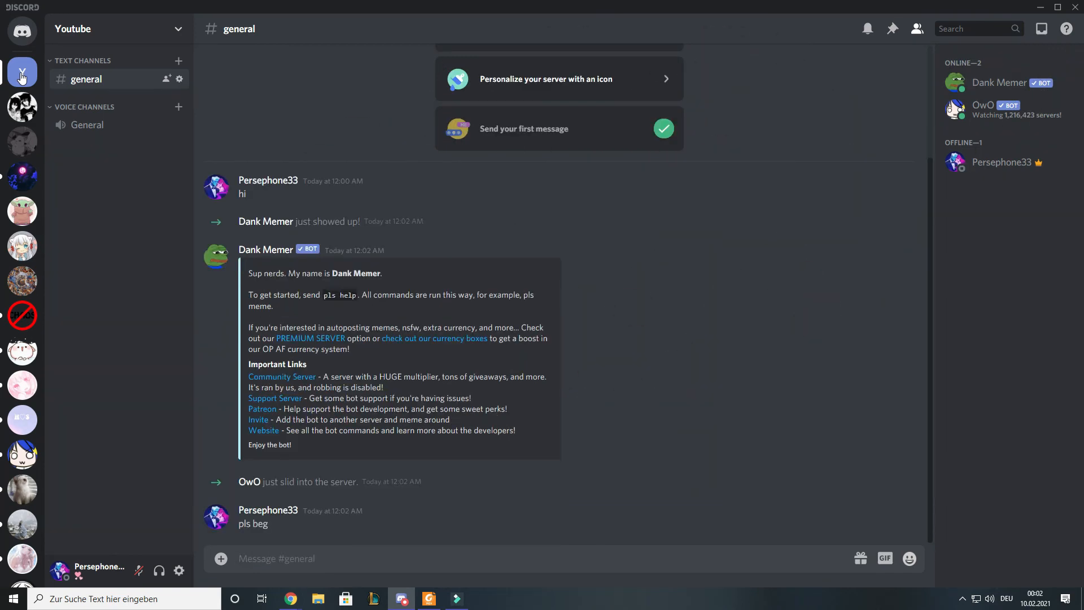